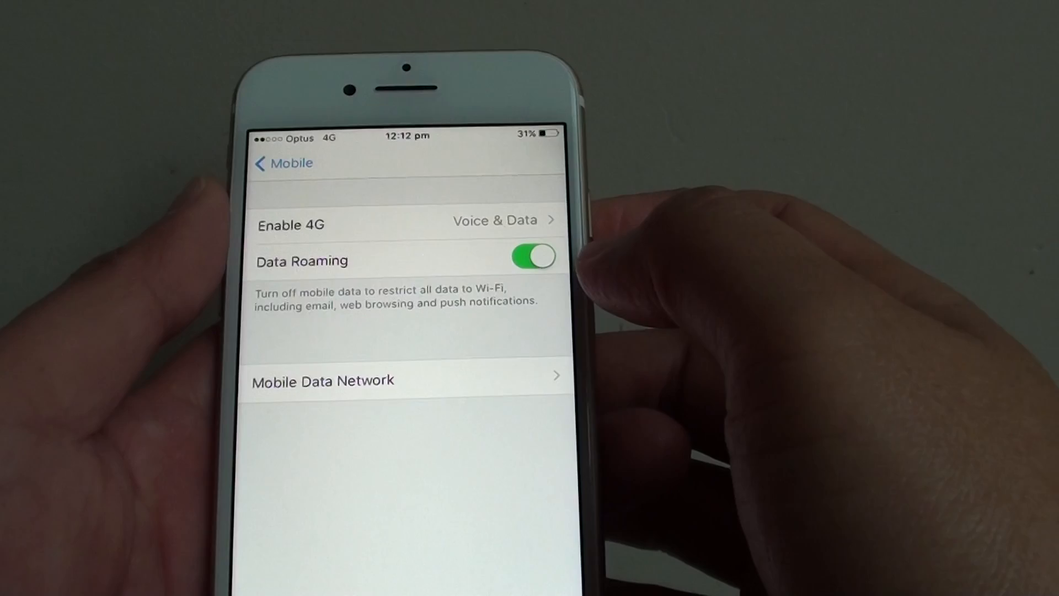
Step: Toggle the Data Roaming switch on the Mobile Data Options screen to off
click(532, 270)
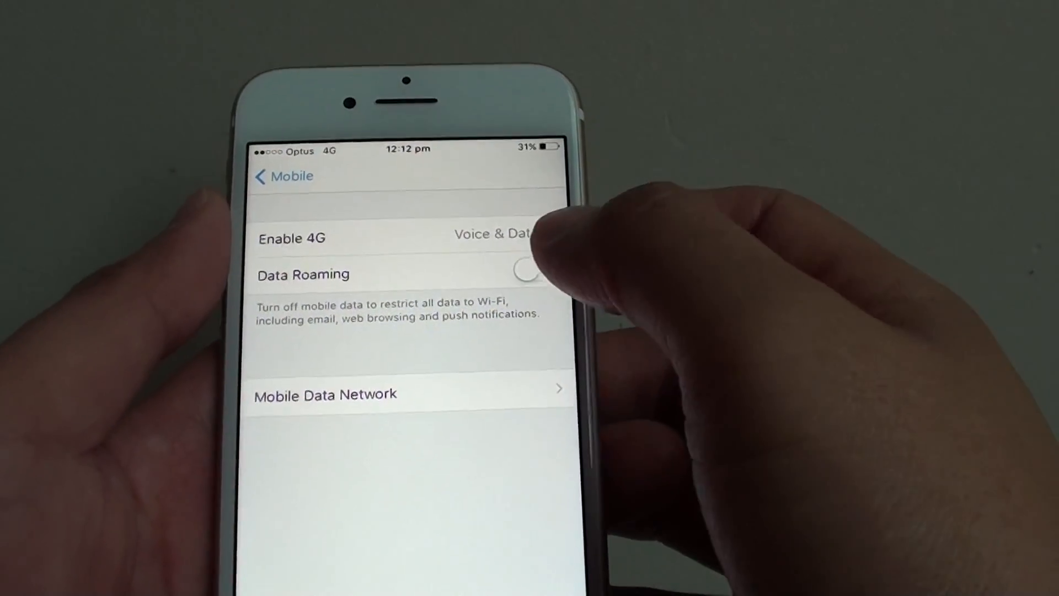
click(534, 269)
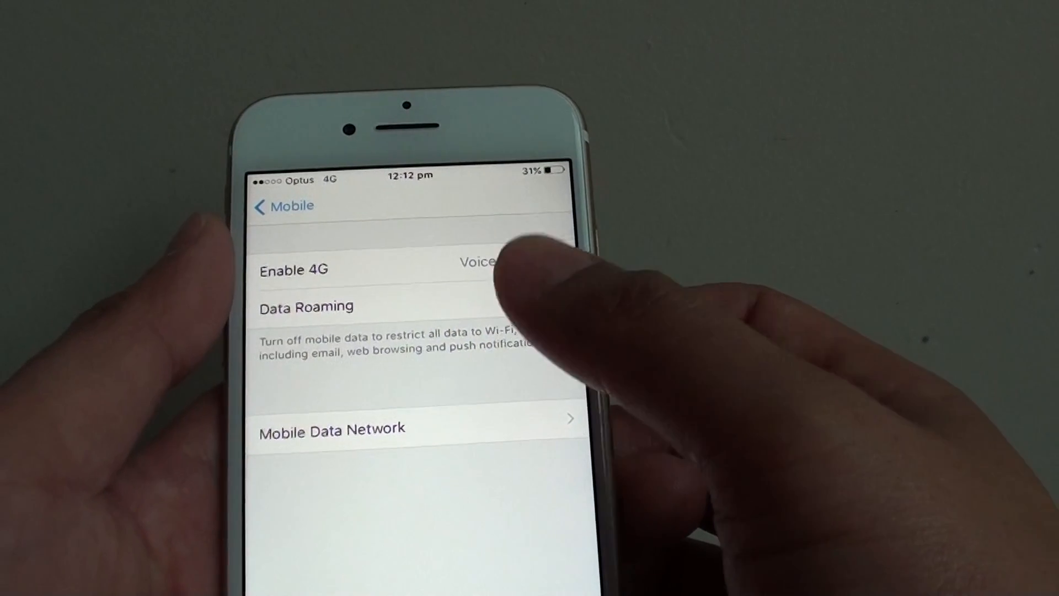
Step: Re-enable Data Roaming and go back to the Mobile list showing Roaming On
click(523, 271)
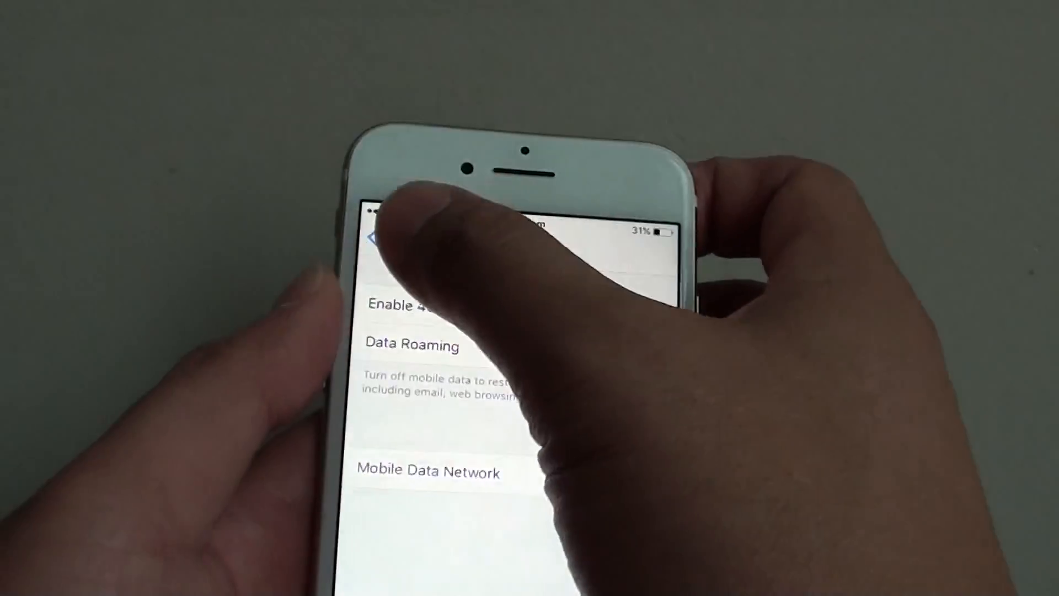
click(371, 233)
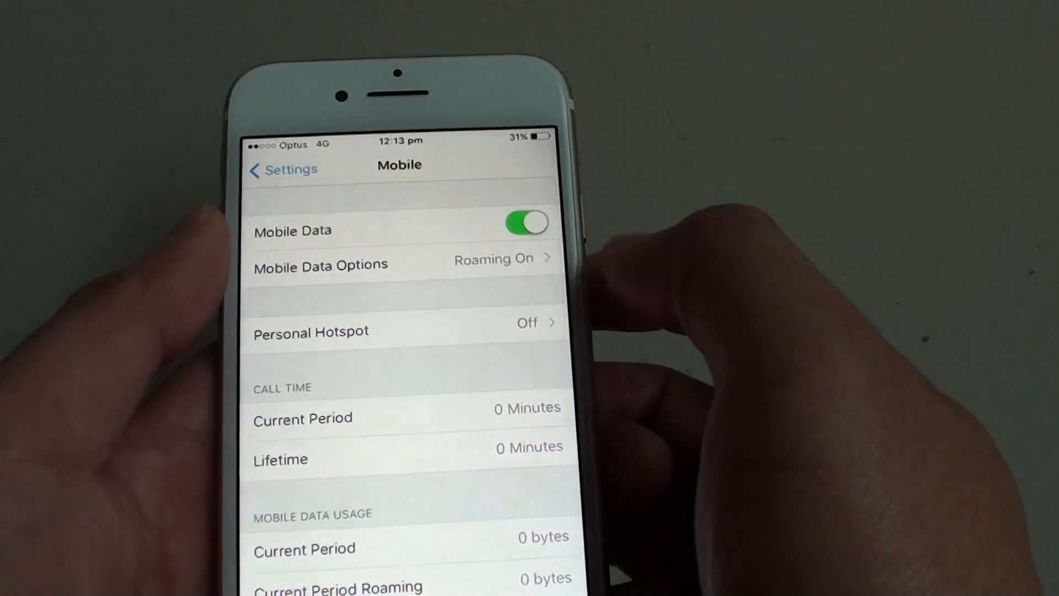
Step: Enter Mobile Data Options from the Mobile list and disable Data Roaming
click(526, 229)
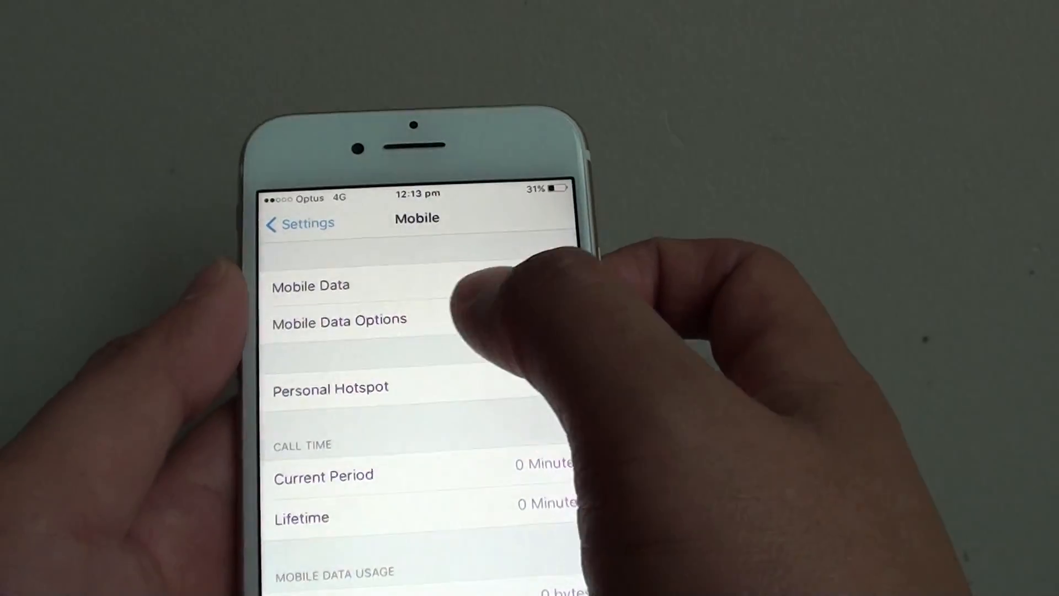
click(339, 318)
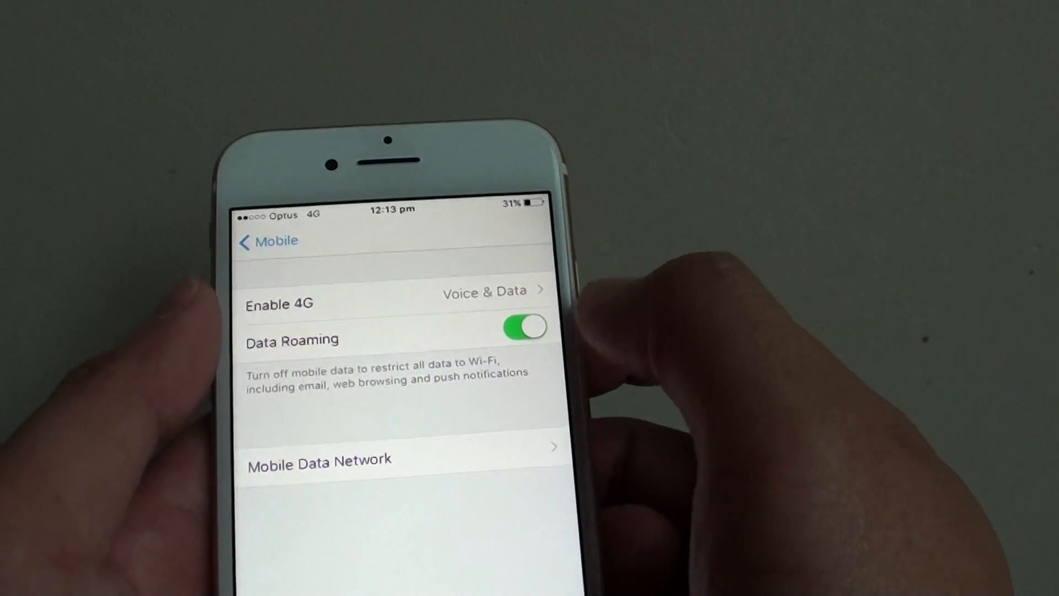
click(524, 328)
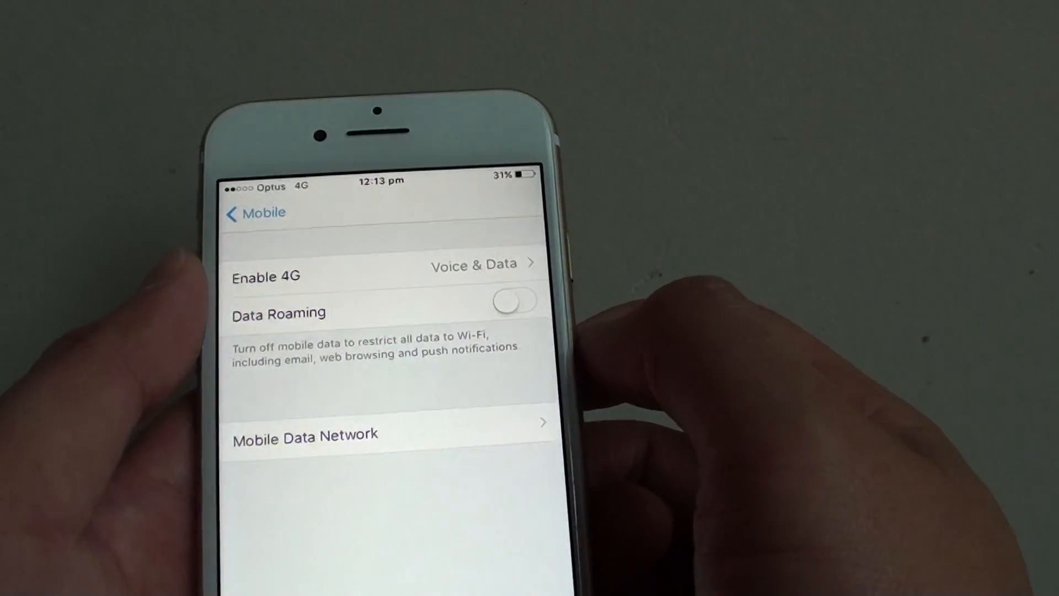